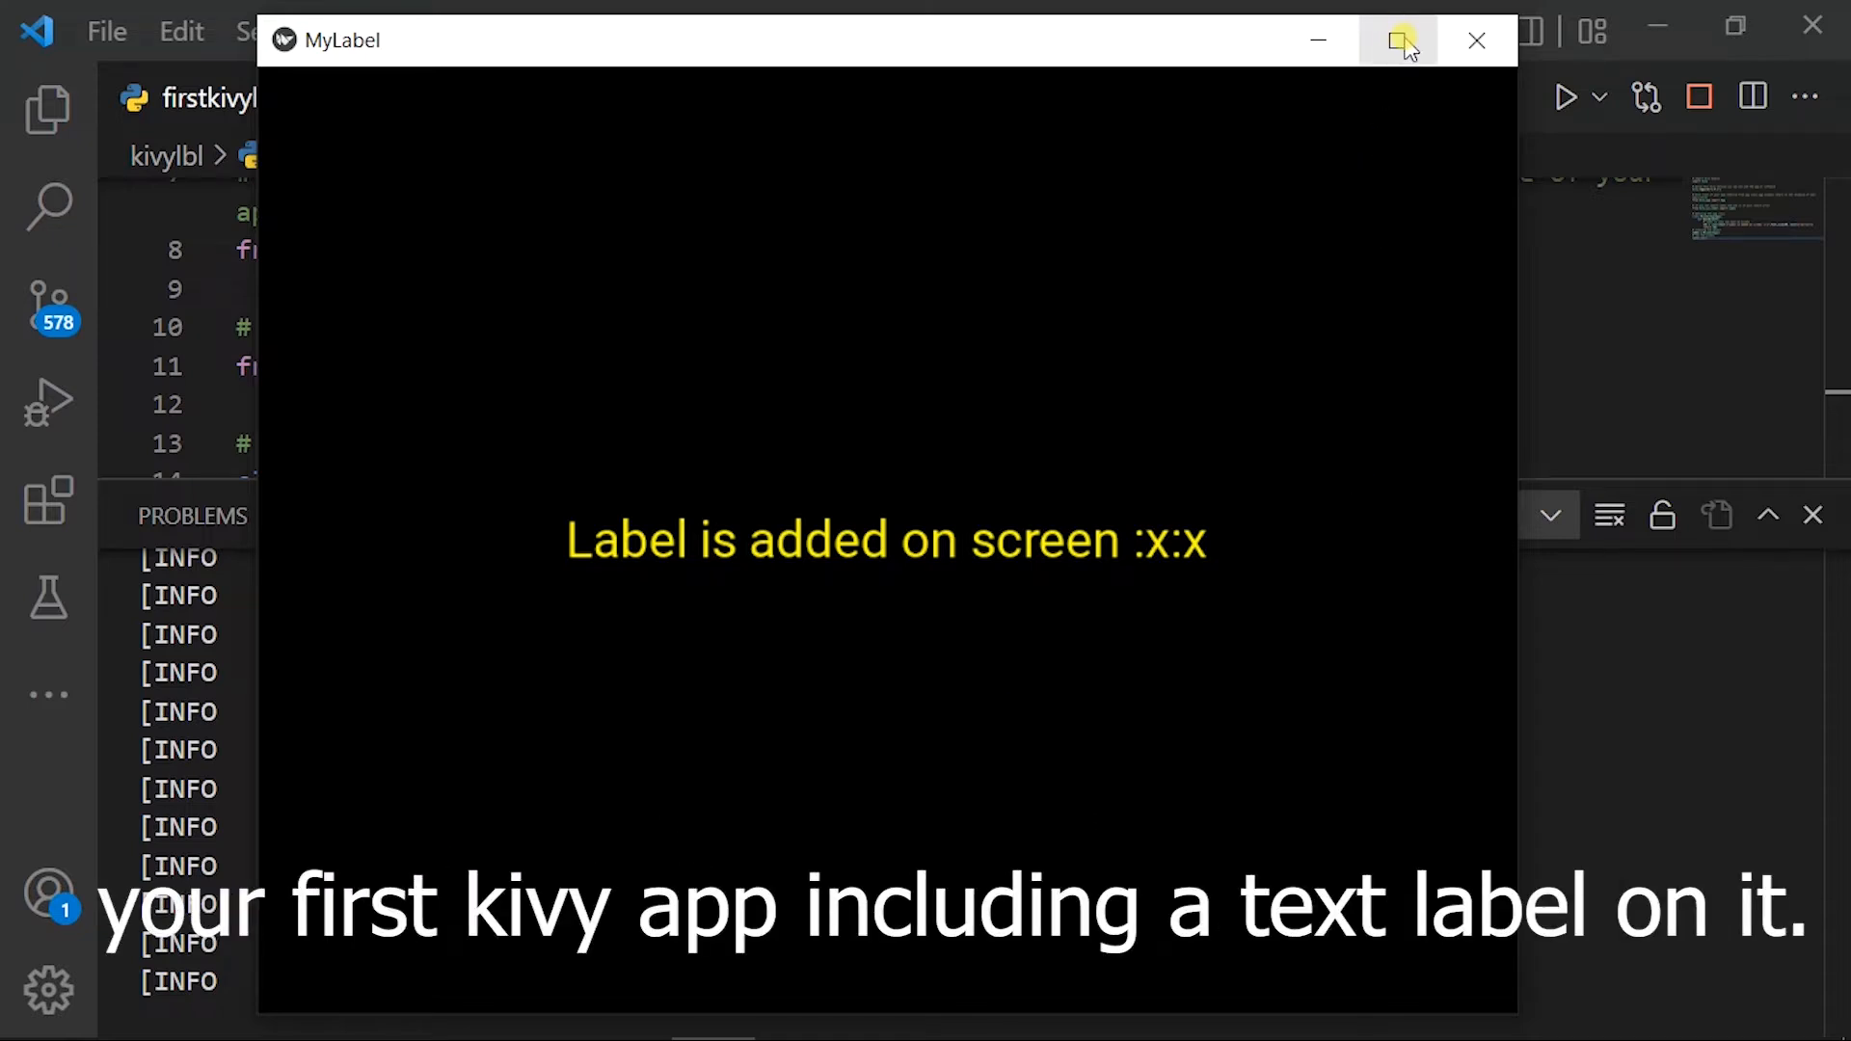
Maximize the MyLabel window so the yellow 'Label is added on screen' text fills the display centred.
left_click(1399, 38)
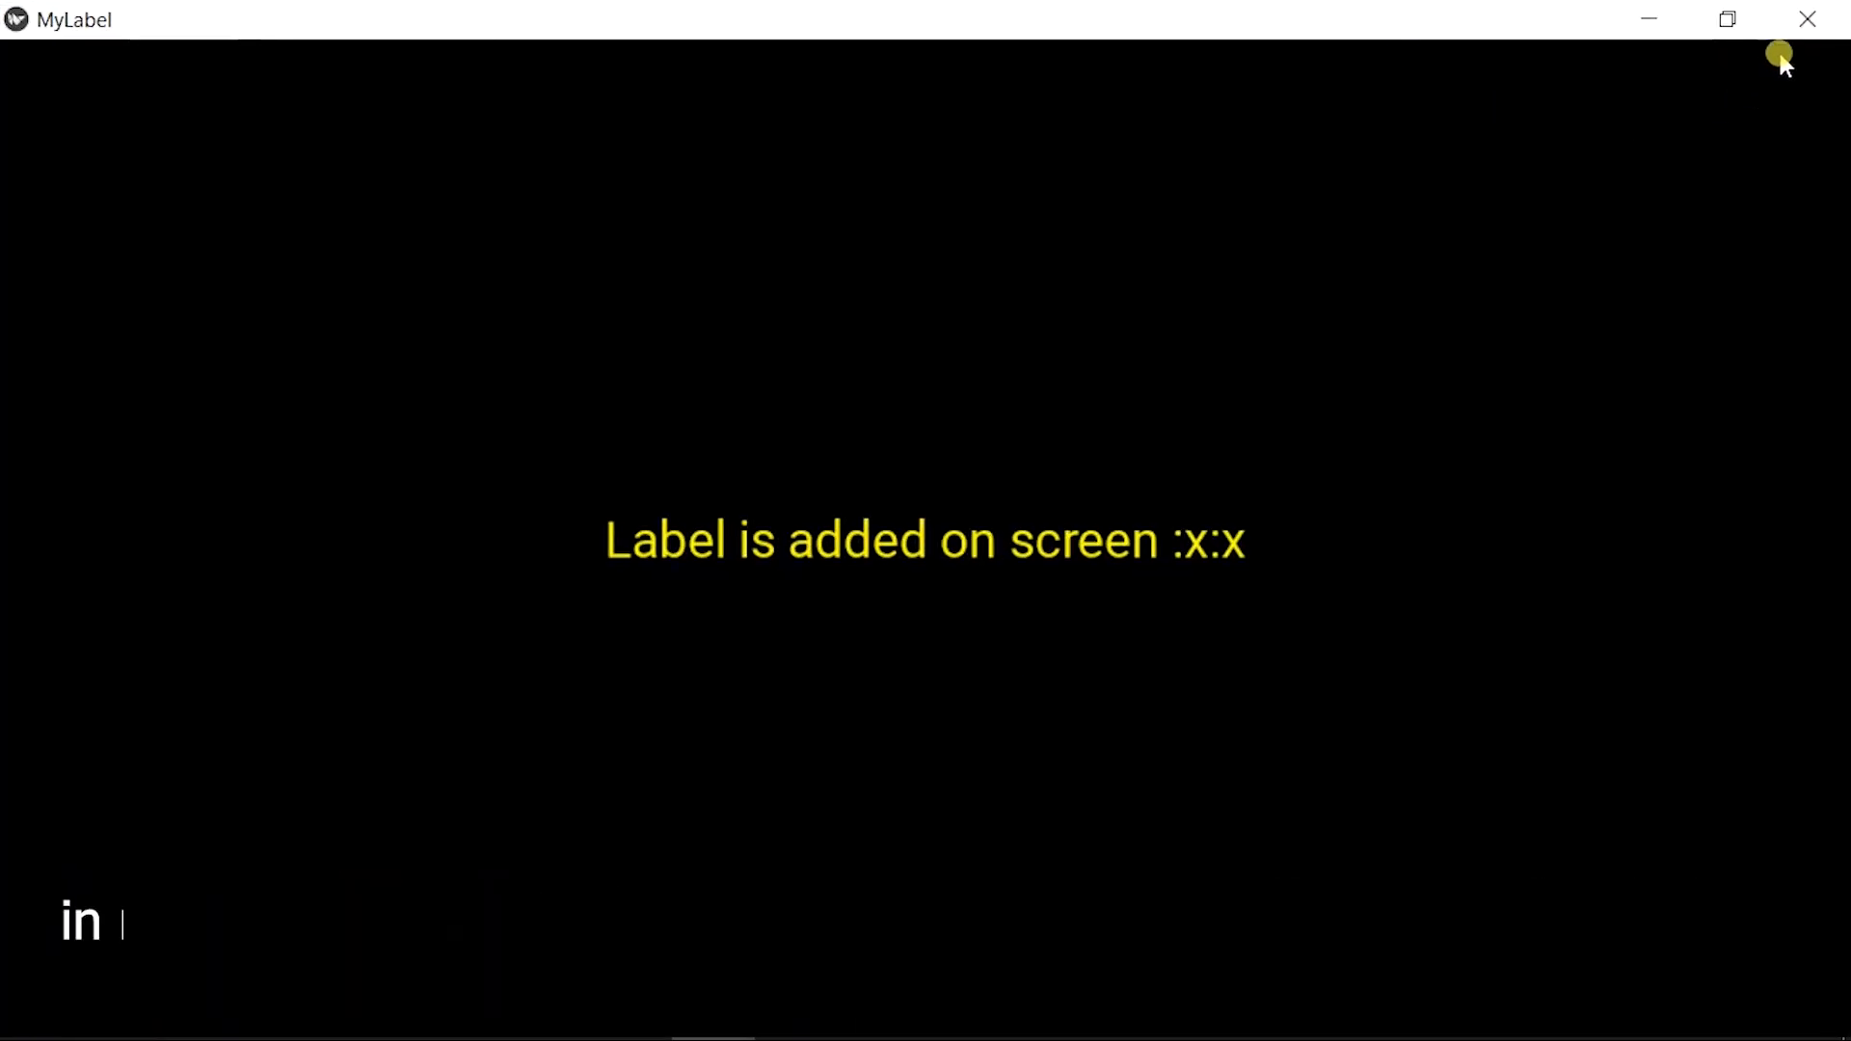